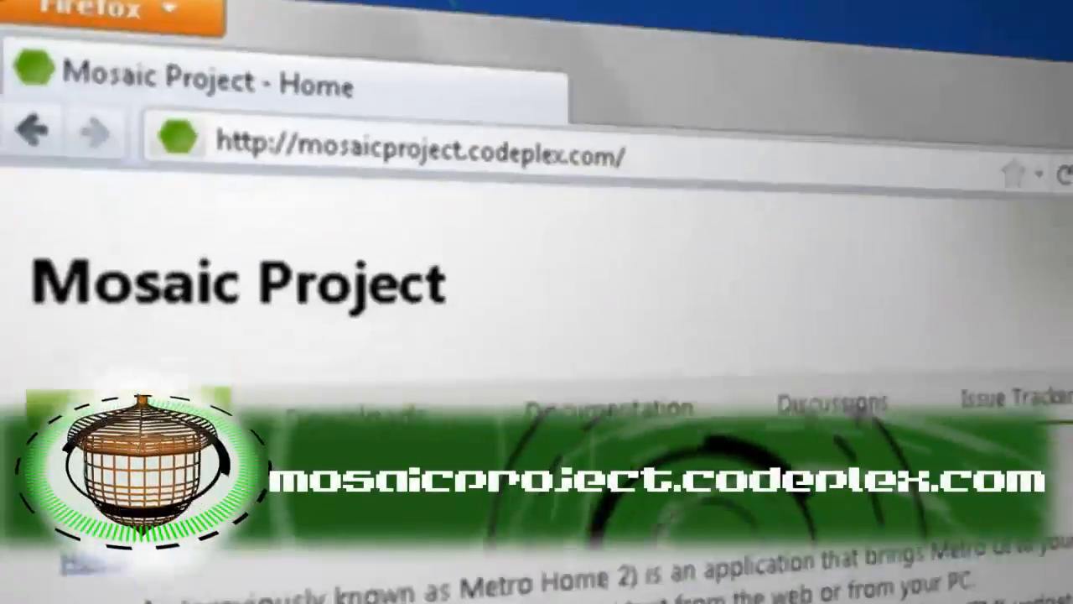
scroll("down", 3)
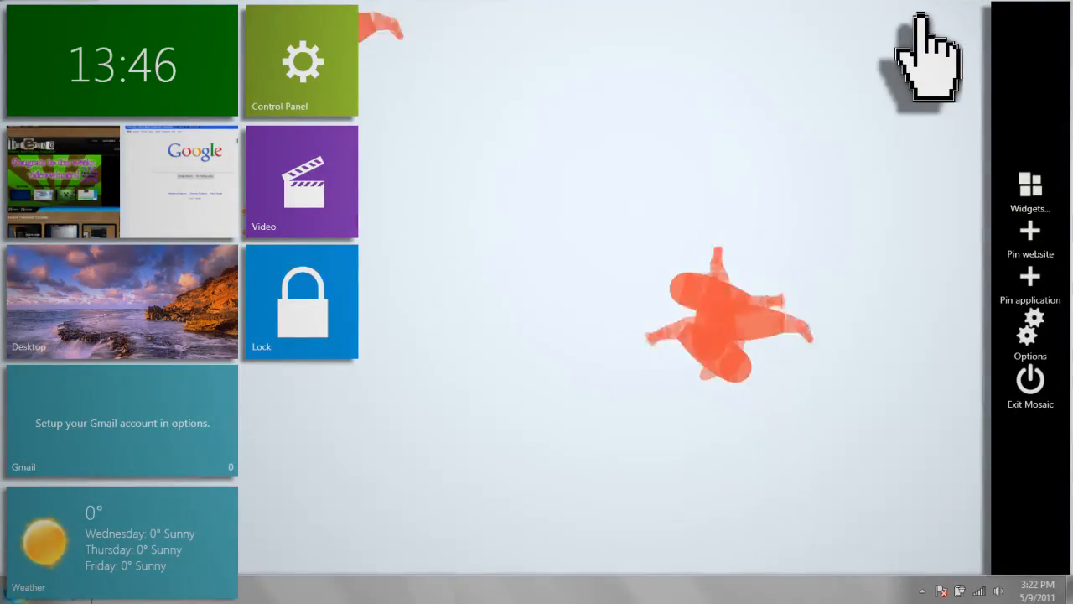
mouse_move(674, 204)
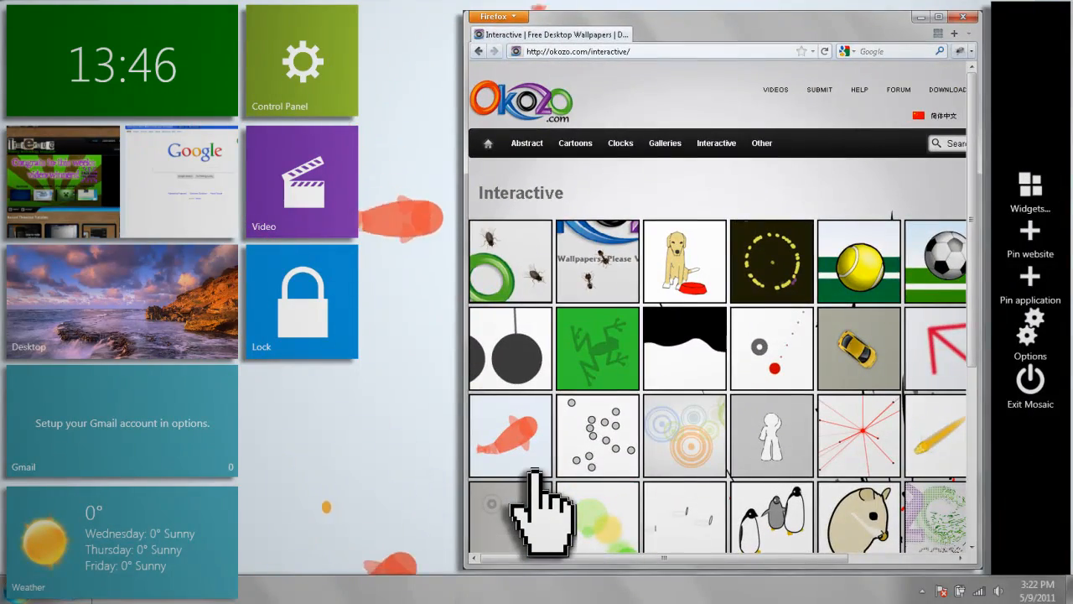
mouse_move(691, 47)
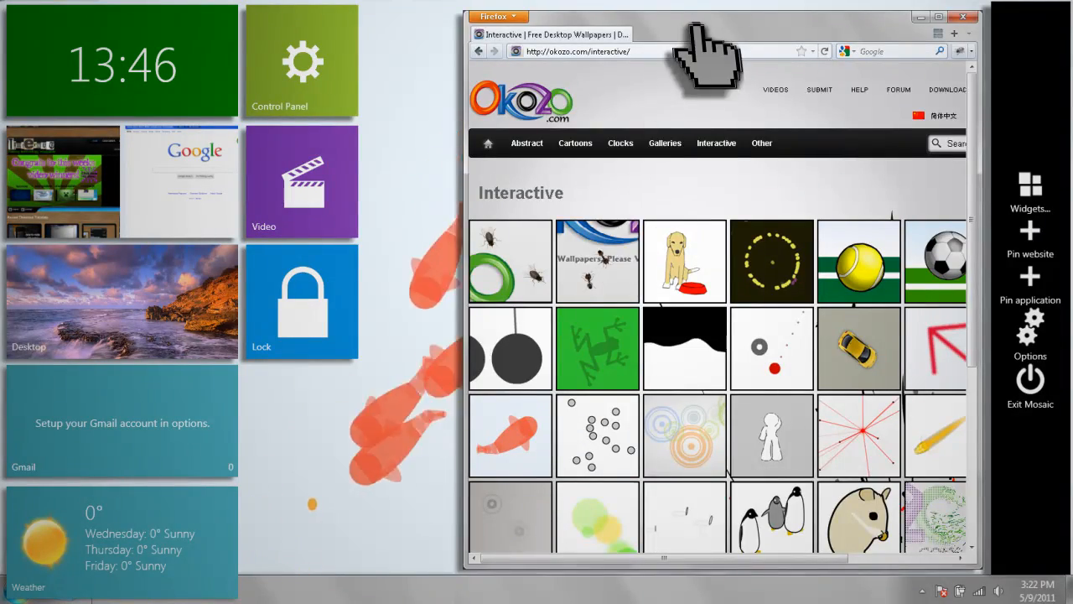